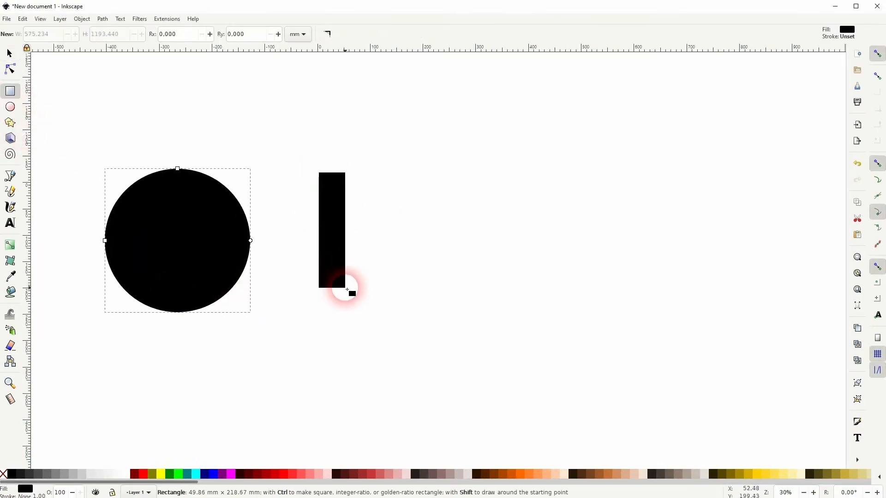
- Draw a black rectangle and a dark red star right of the circle, then select the circle
click(9, 123)
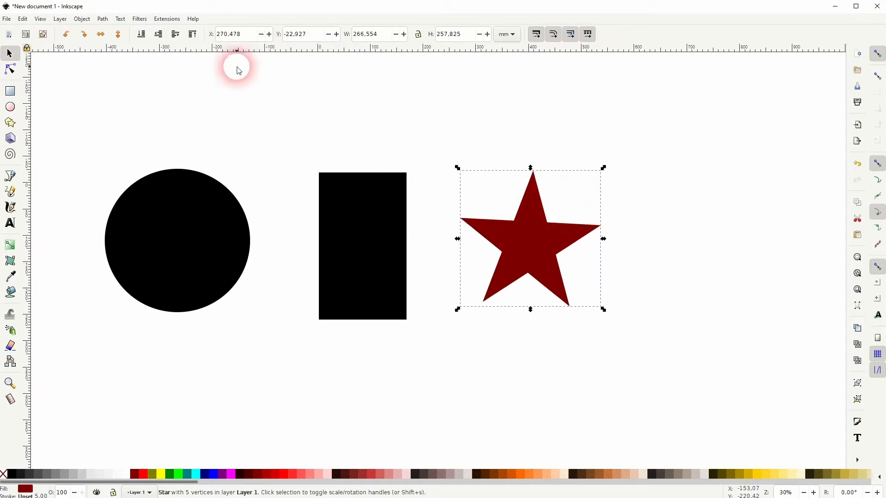
click(176, 239)
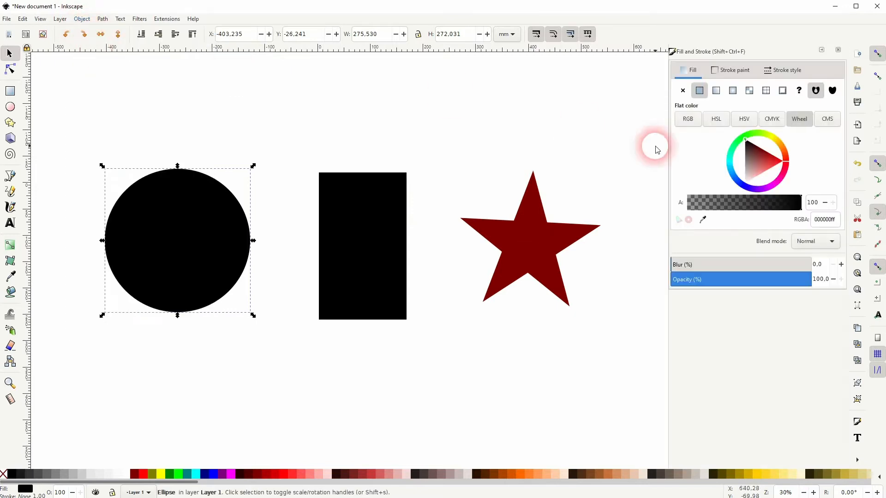
- Fill the circle and the star with the Stripes 1:1 pattern
click(766, 90)
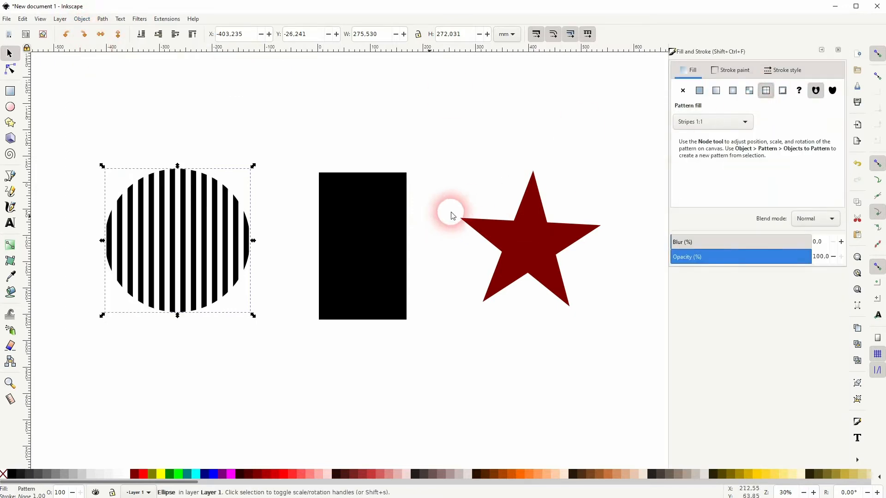
click(527, 238)
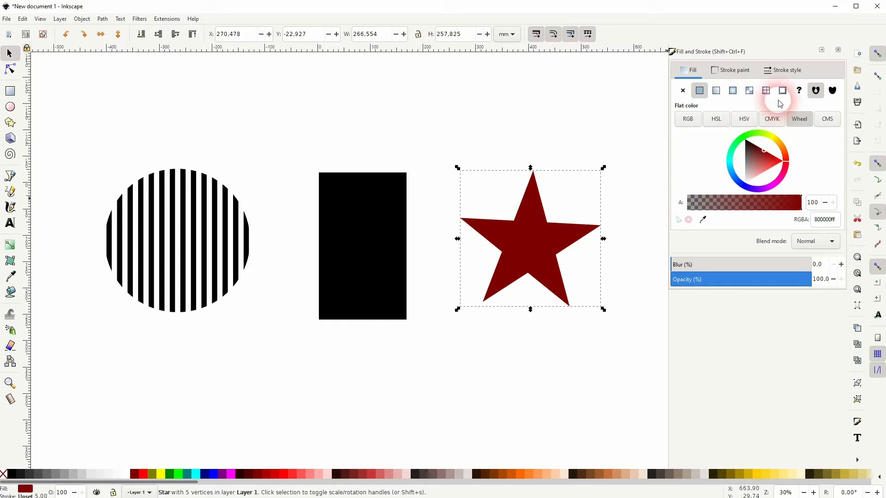
click(766, 91)
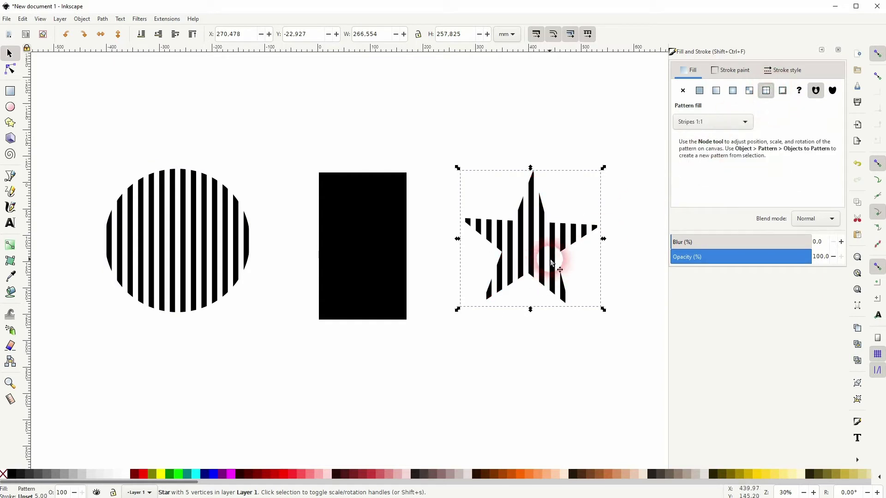
mouse_move(134, 474)
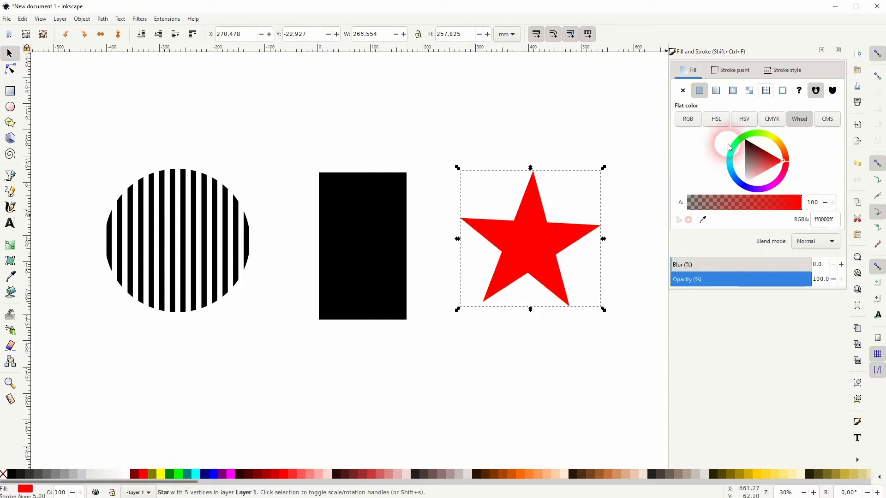
click(766, 90)
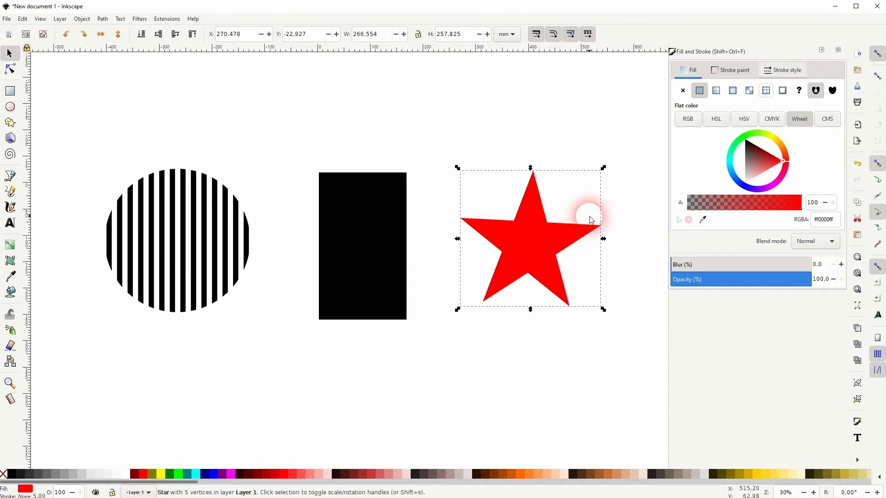
click(765, 90)
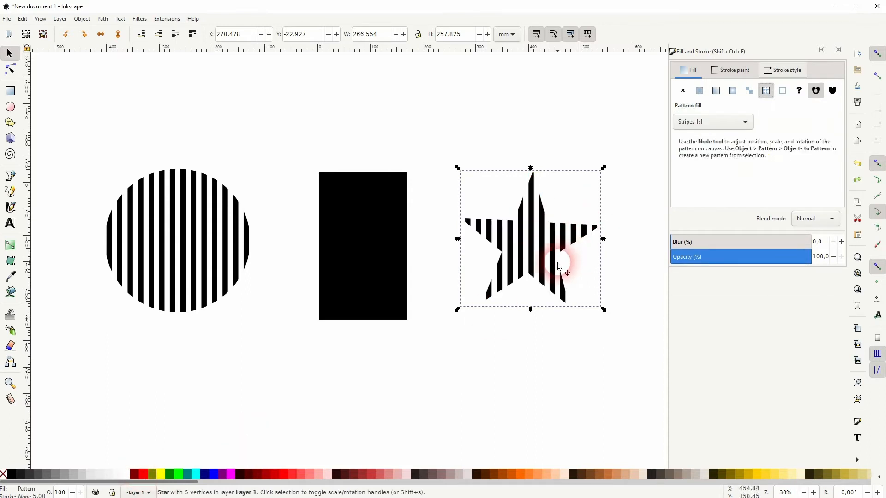
- Fill the rectangle with the Checkerboard pattern and reselect the striped star
click(362, 245)
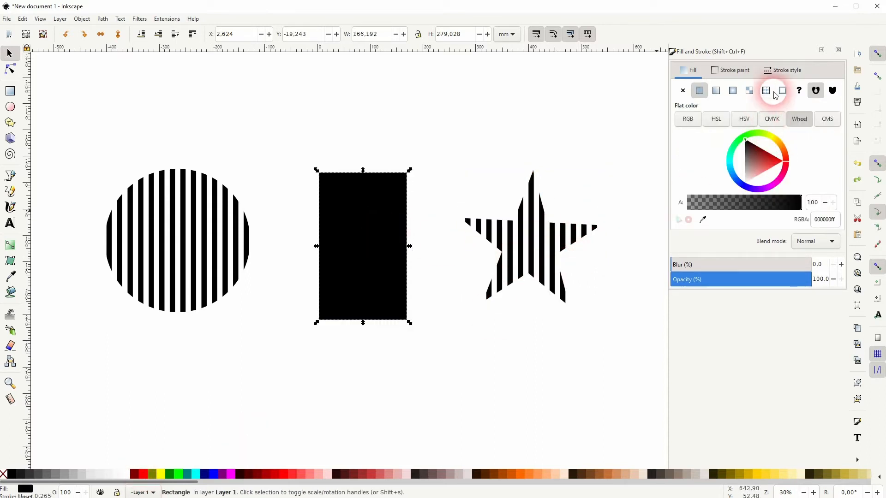
click(765, 90)
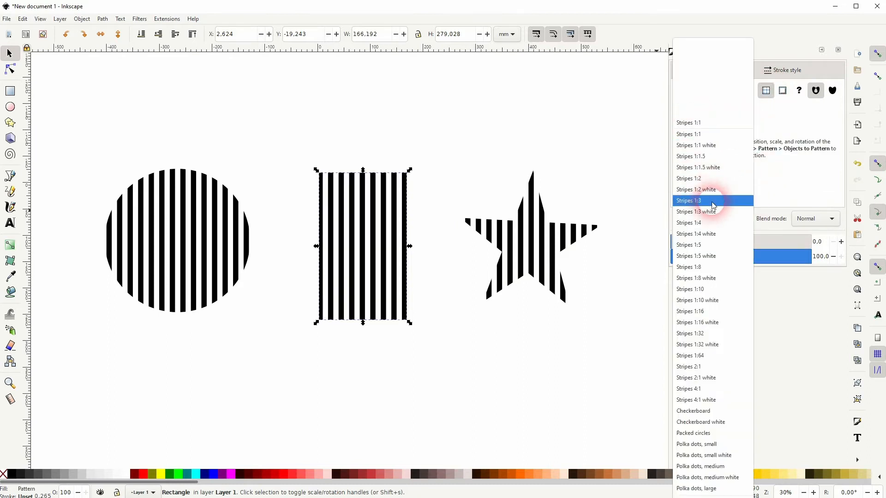
click(693, 410)
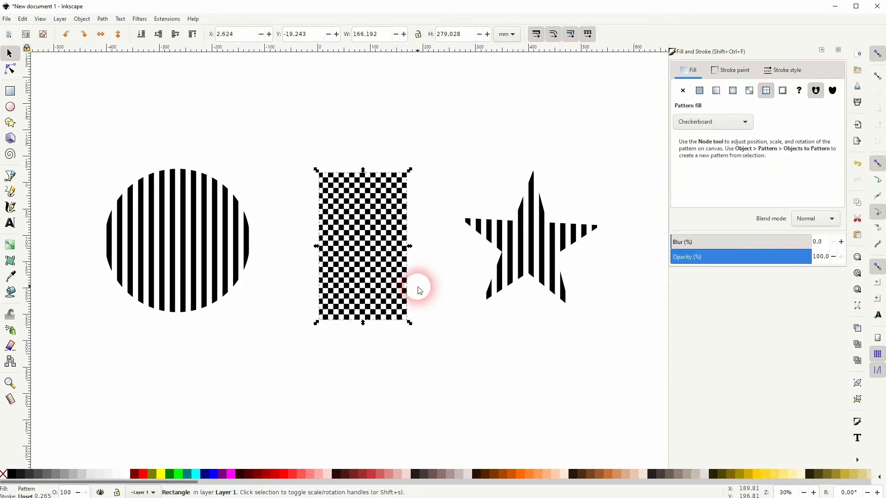
click(530, 238)
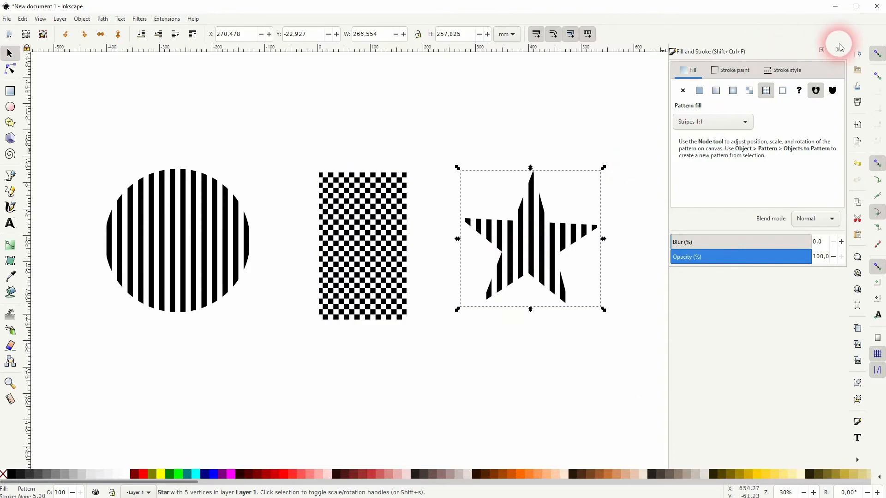
- Start a Duochrome colour filter on the star with live preview and Color 1 set to blue
click(140, 19)
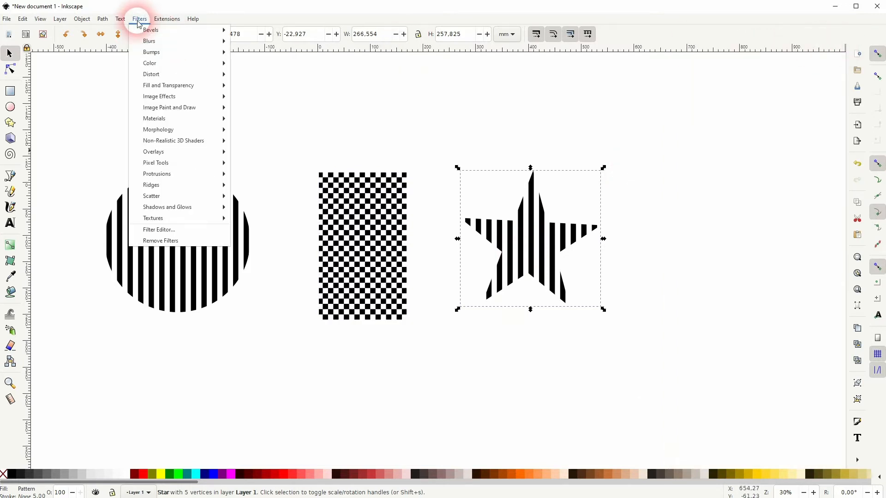
click(150, 63)
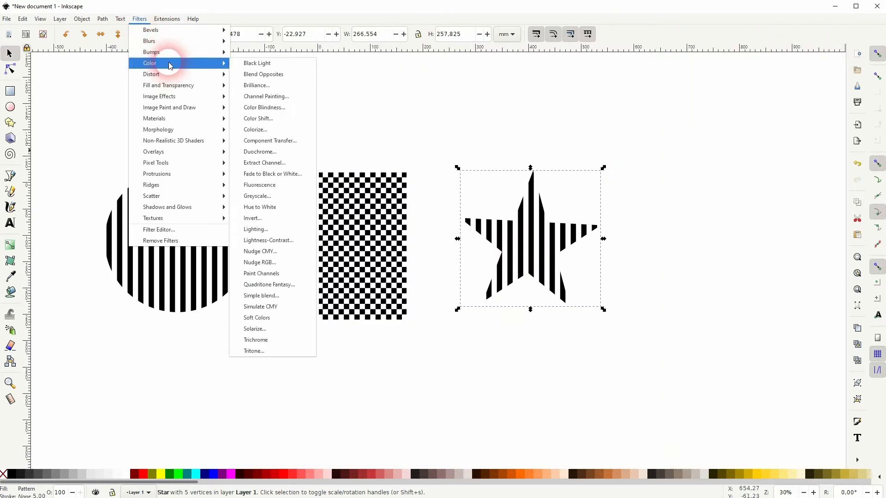
mouse_move(267, 156)
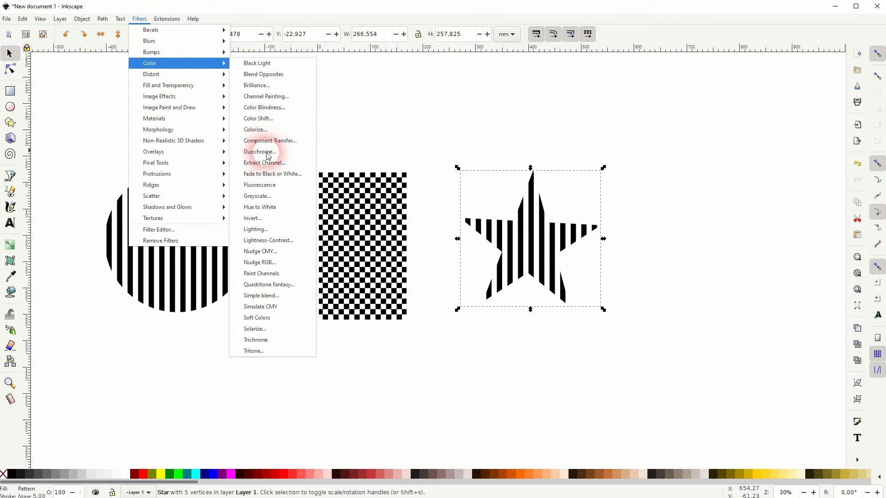
click(258, 151)
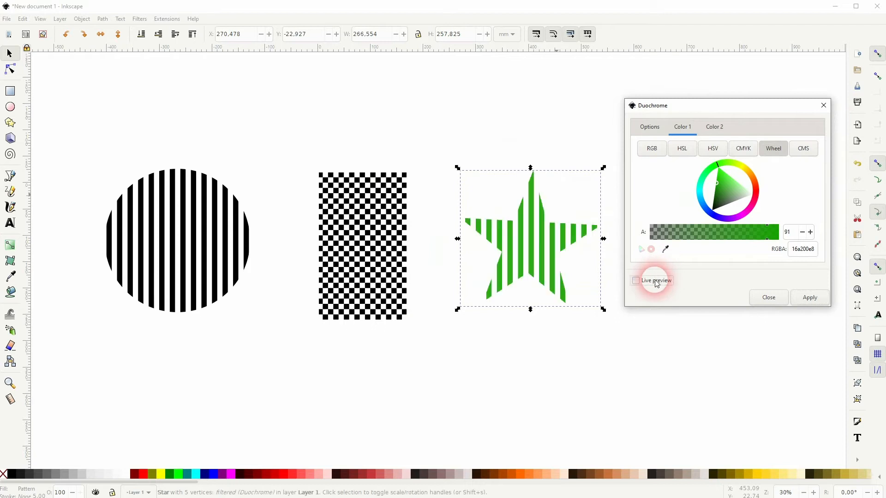
click(635, 280)
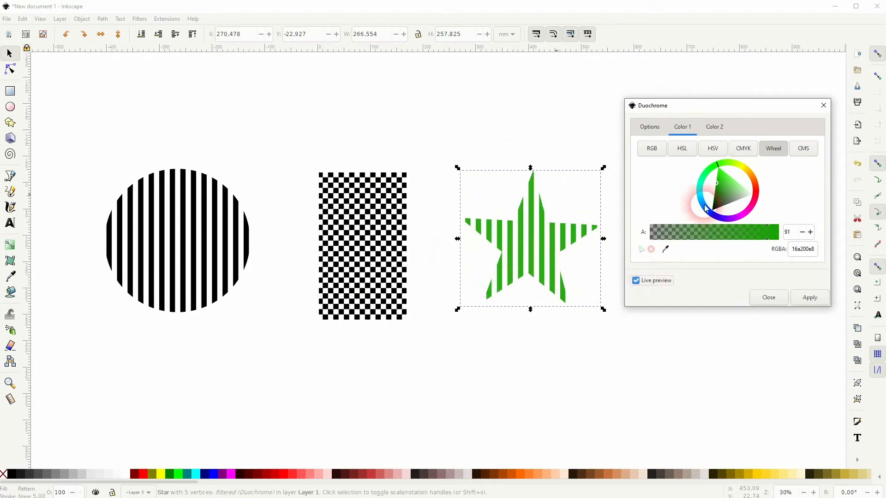
click(713, 127)
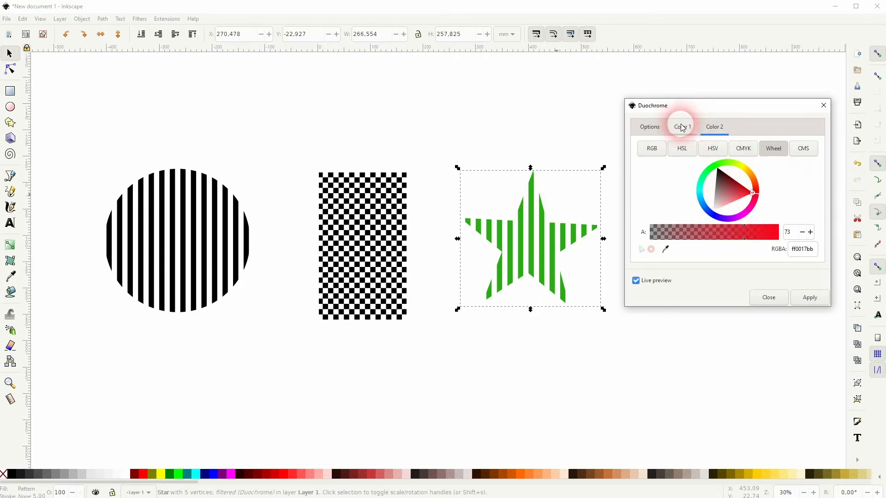
click(696, 207)
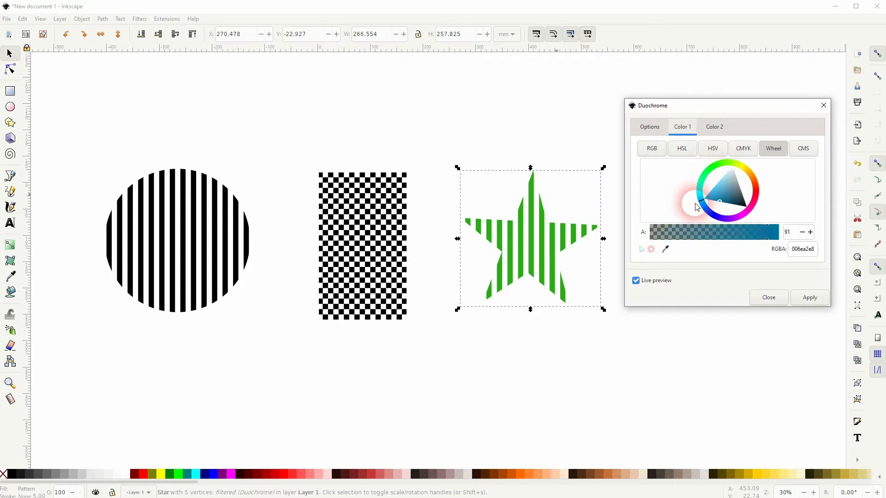
click(634, 280)
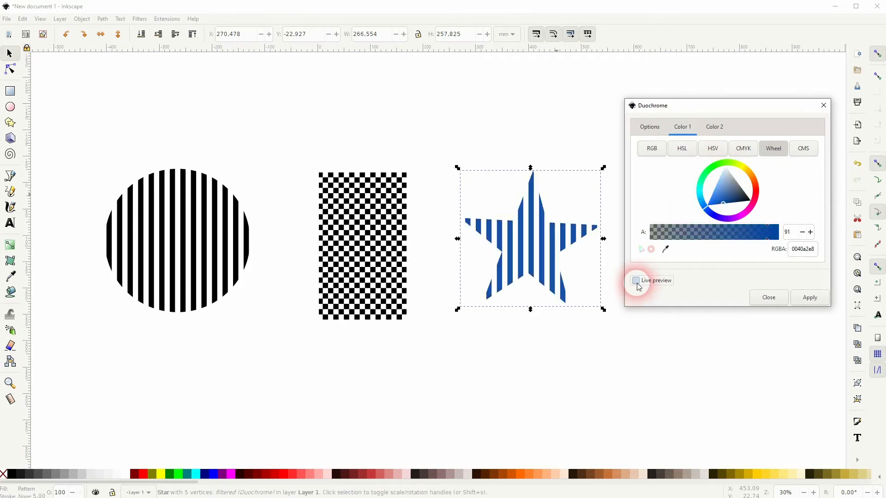
- Raise the Duochrome fluorescence level and apply the blue filter to the star
click(648, 126)
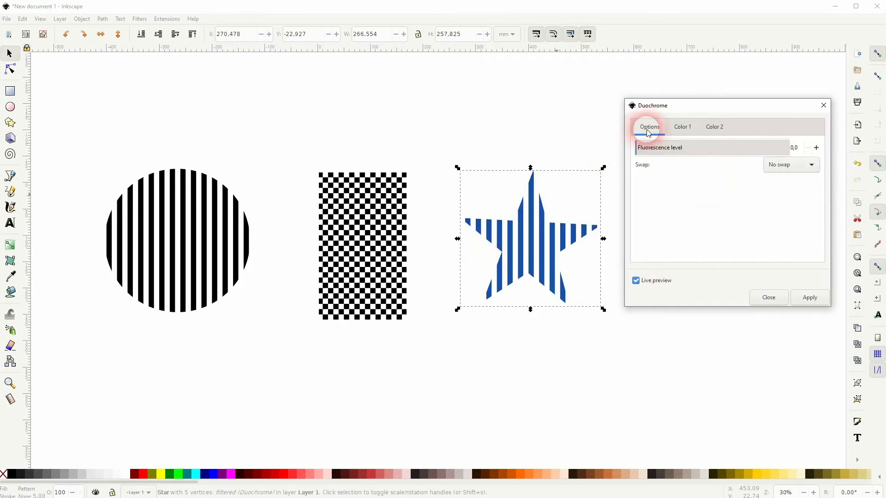
click(752, 148)
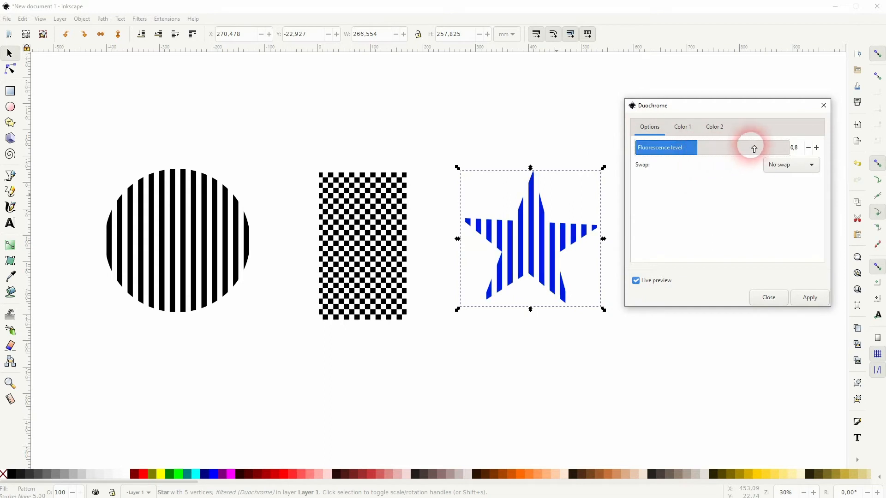
click(635, 281)
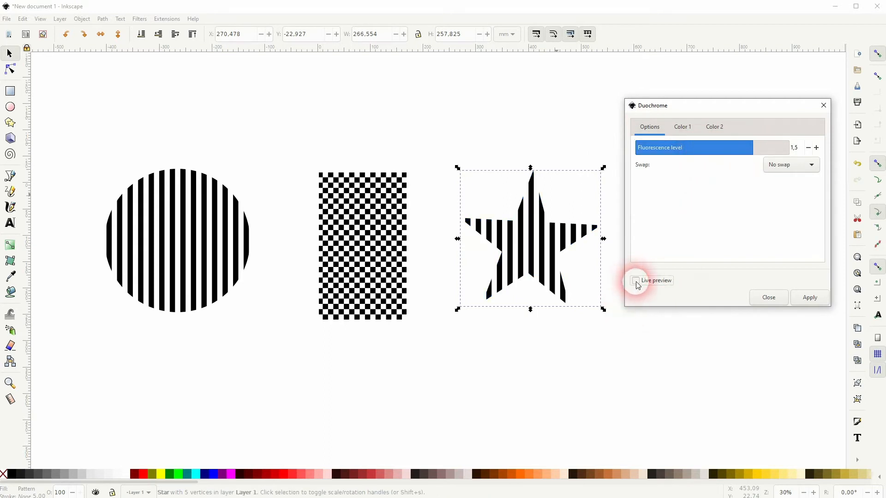
click(634, 280)
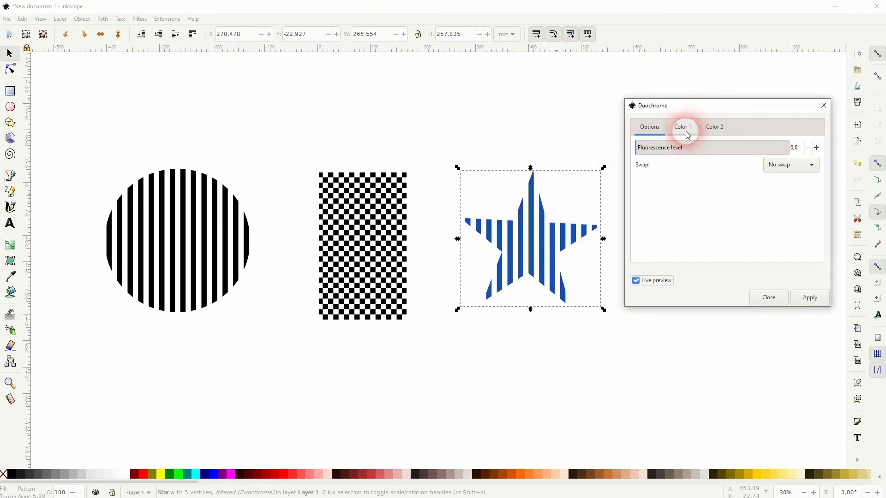
click(681, 126)
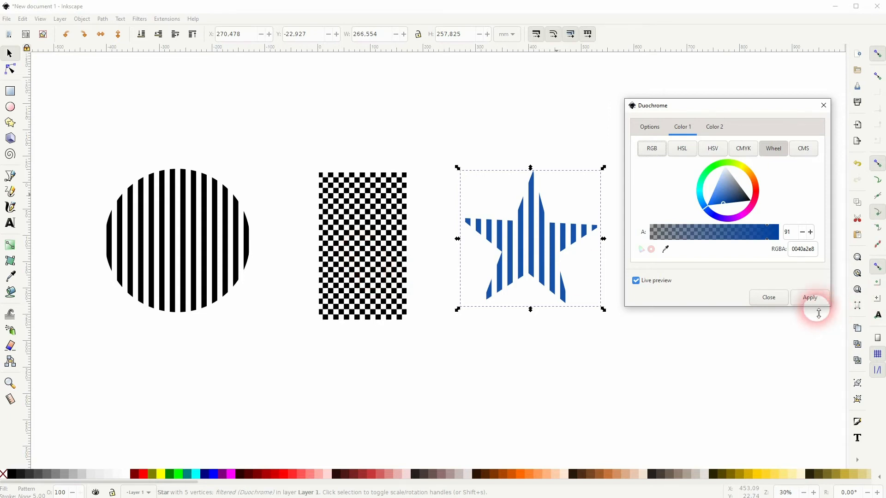
click(635, 280)
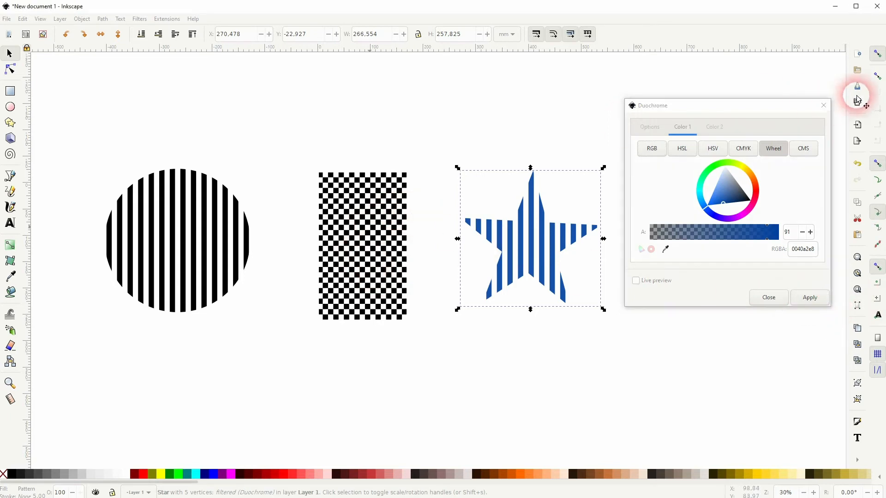
- Give the checkerboard rectangle a Duochrome filter with pink as Color 1 and close the dialog
click(362, 246)
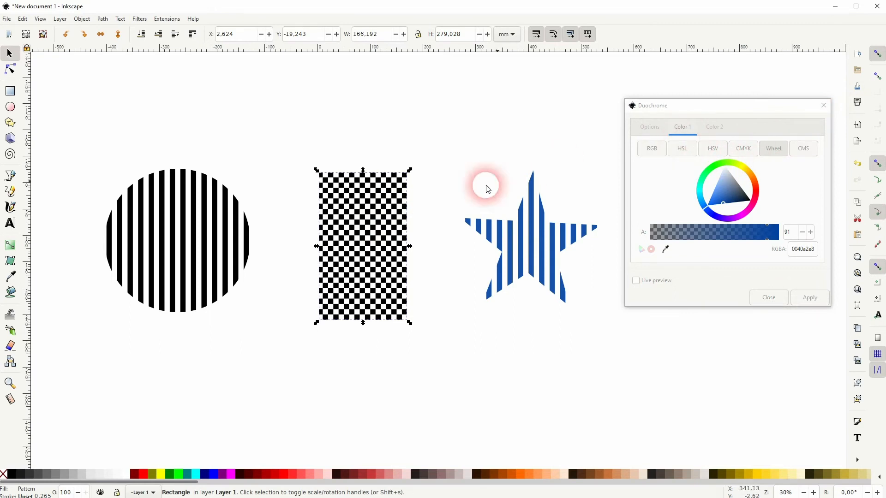
click(635, 280)
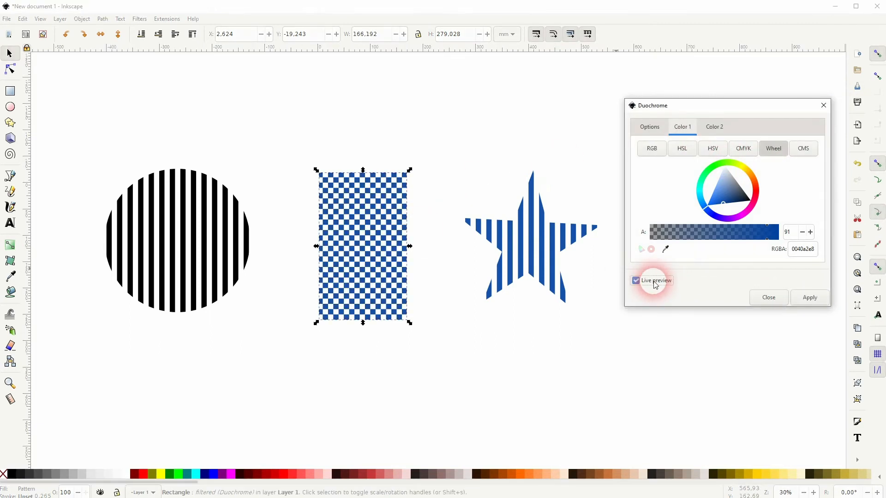
click(740, 197)
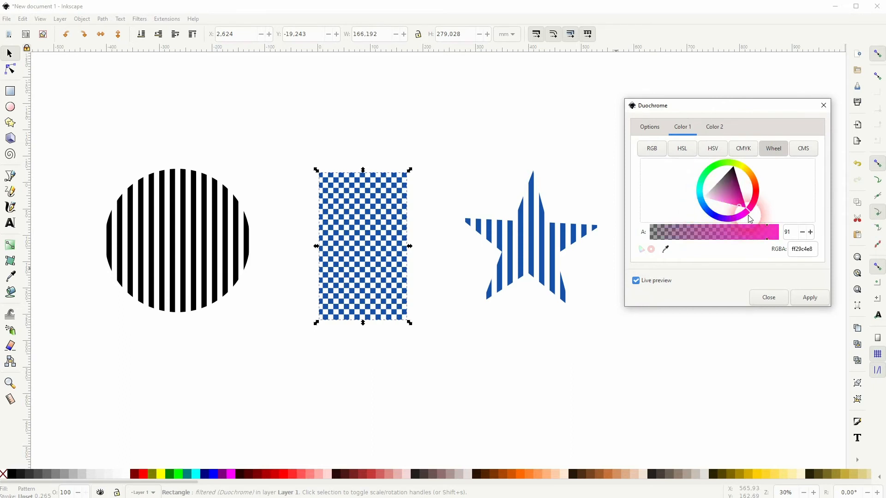
click(636, 281)
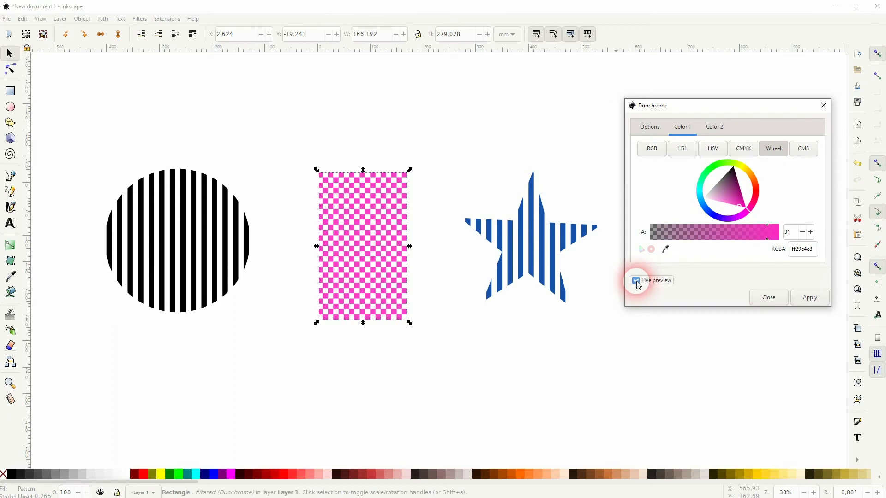
click(636, 280)
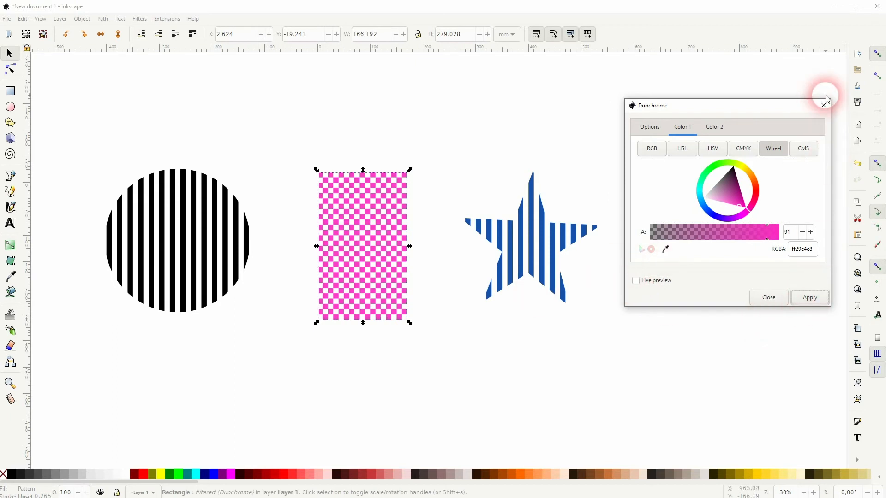
click(825, 101)
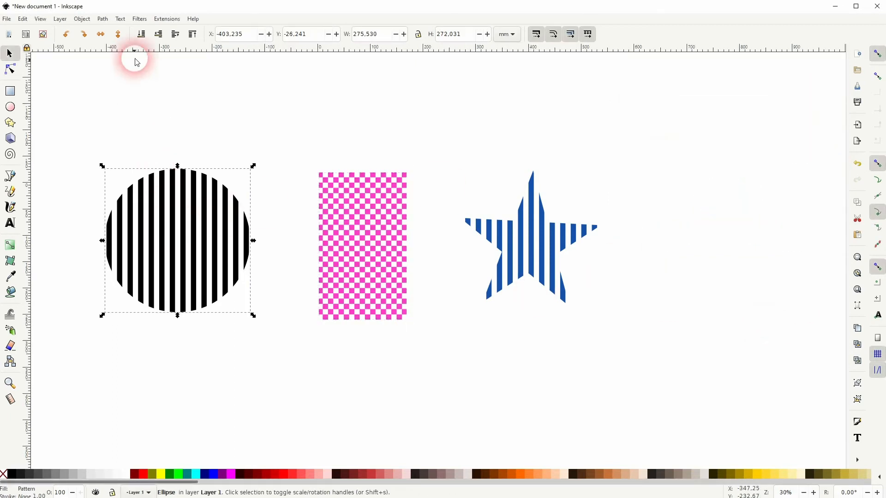
- Replace the circle's striped fill with the Camouflage pattern via Fill and Stroke
click(81, 18)
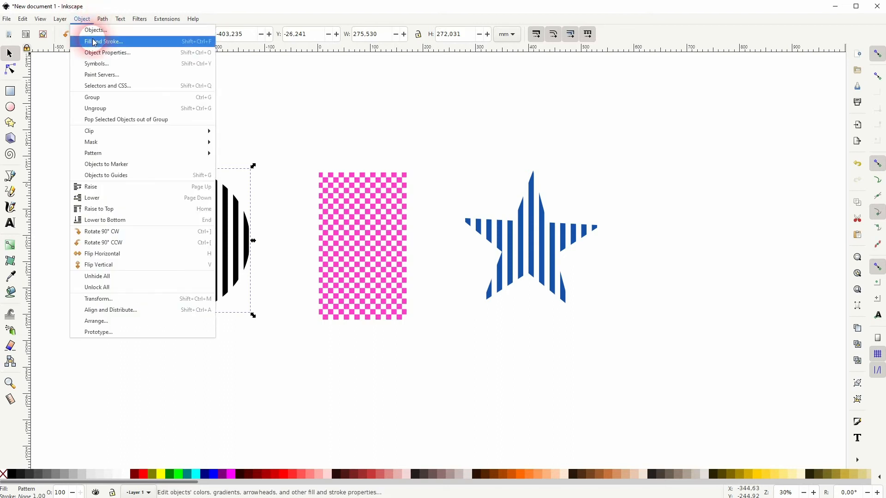
click(104, 42)
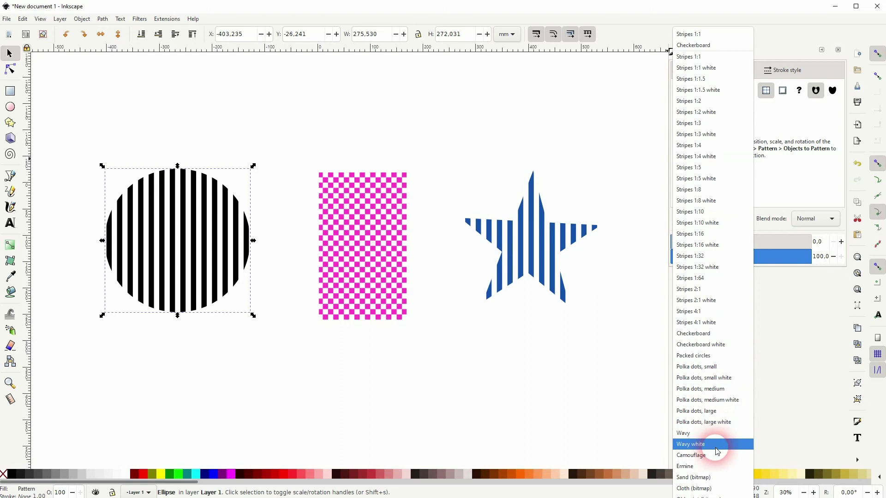
click(694, 455)
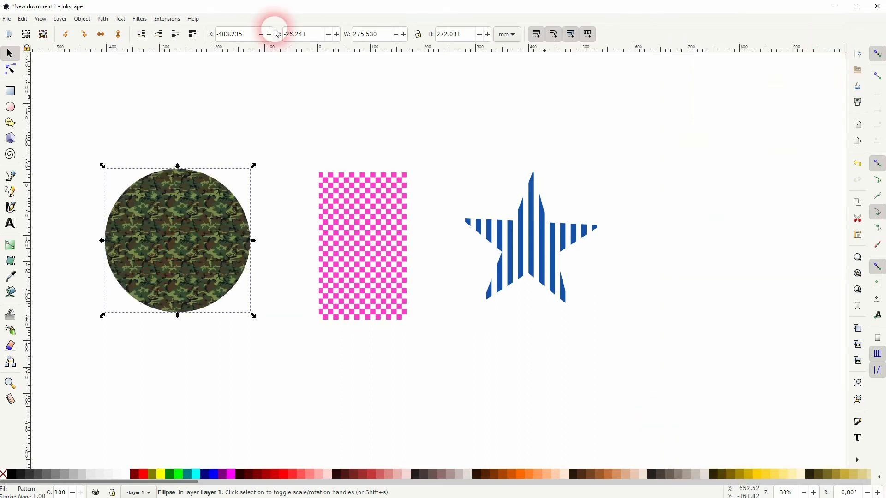
- Apply a Duochrome filter to the circle with a light blue Color 2 for pink-blue camouflage
click(139, 18)
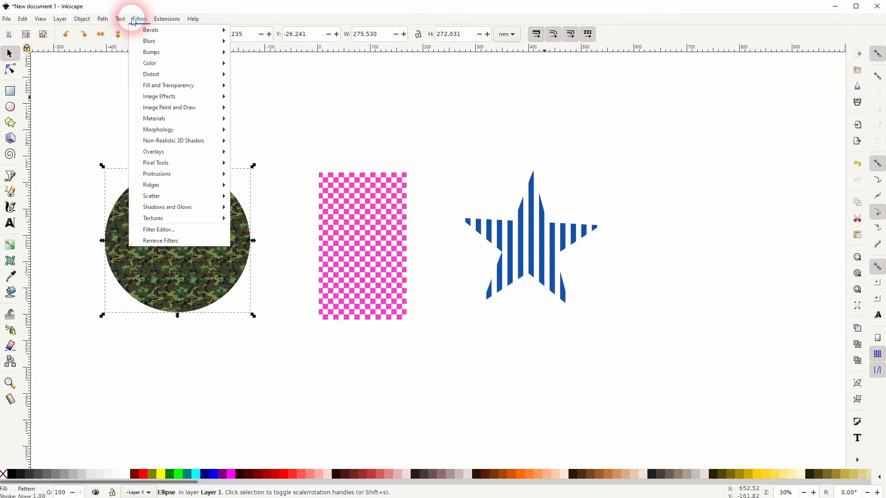
mouse_move(150, 62)
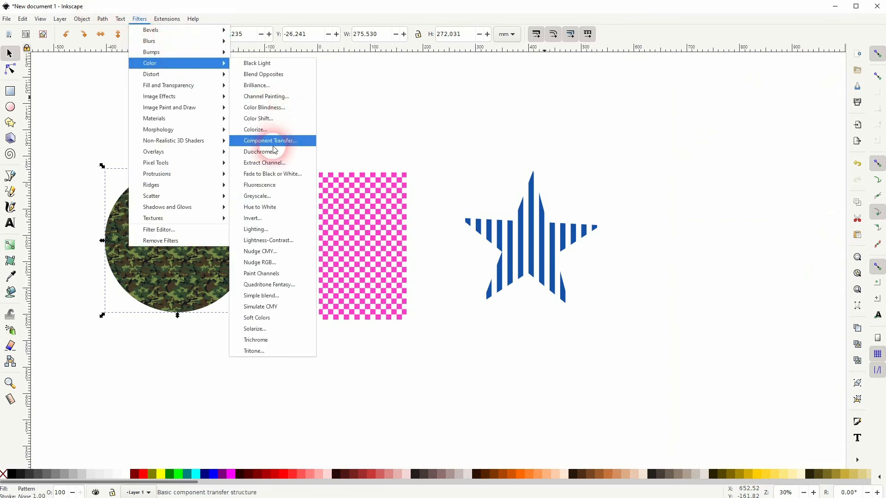
click(260, 151)
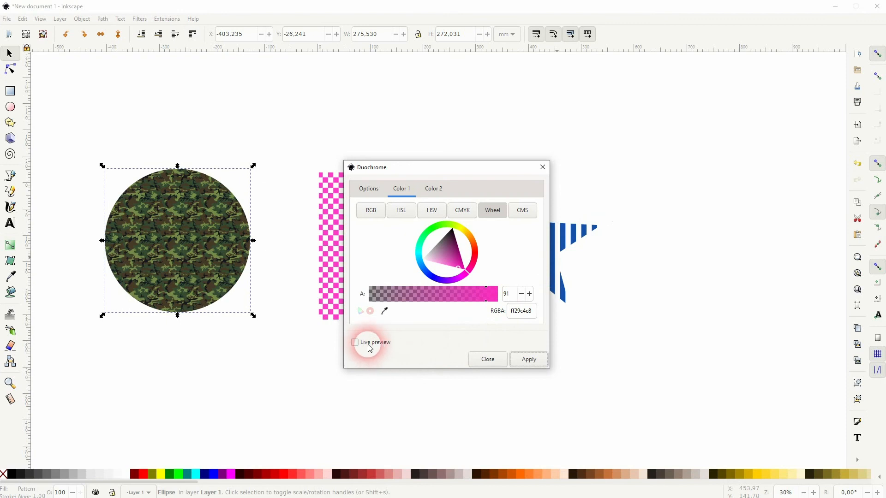
click(355, 342)
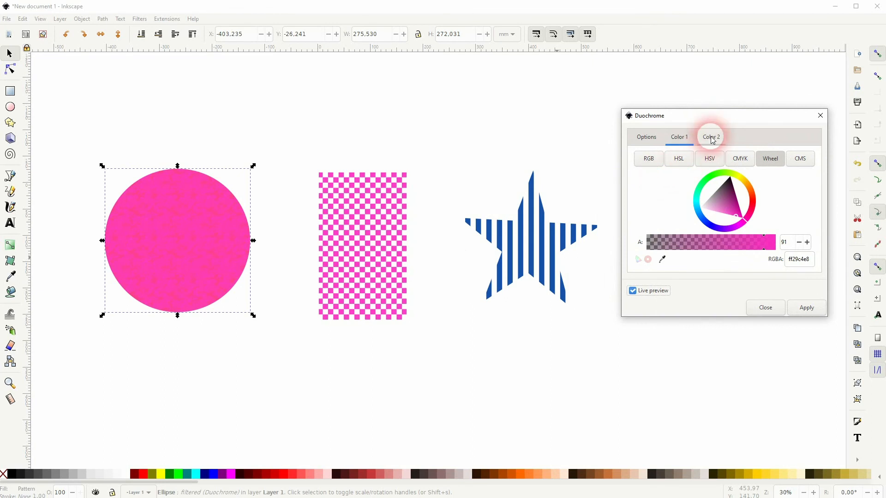
click(711, 137)
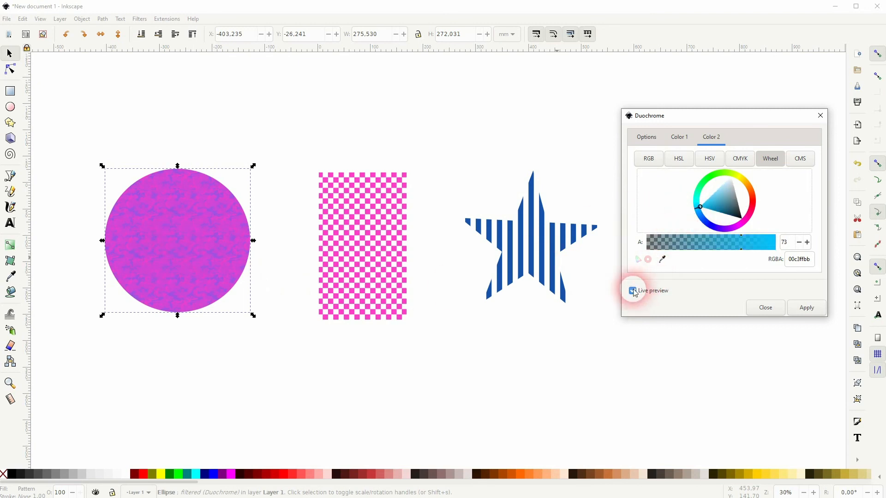
click(633, 291)
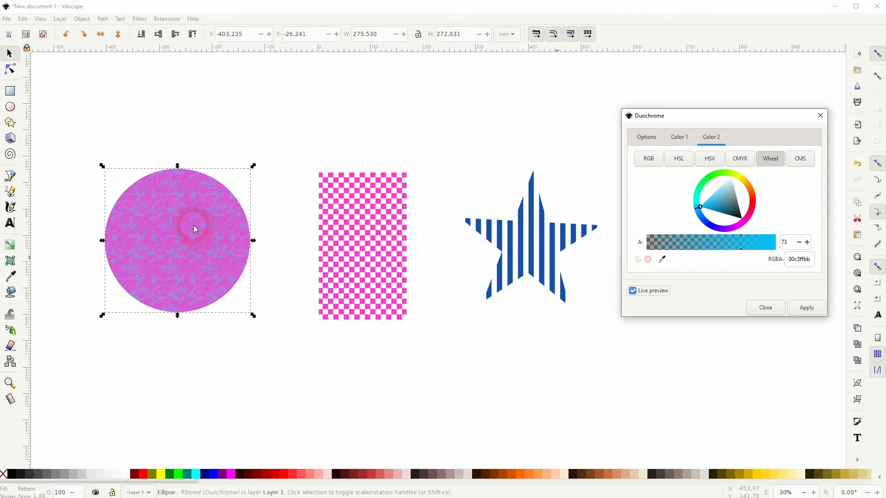
click(632, 290)
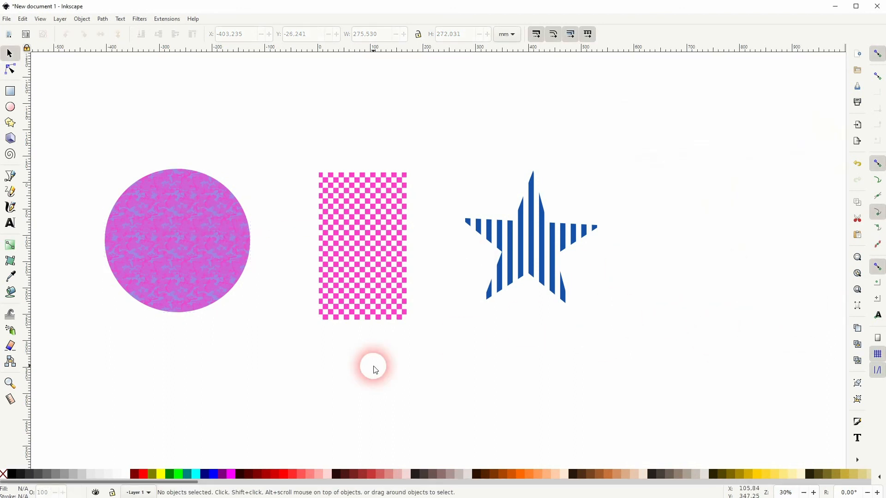
mouse_move(398, 357)
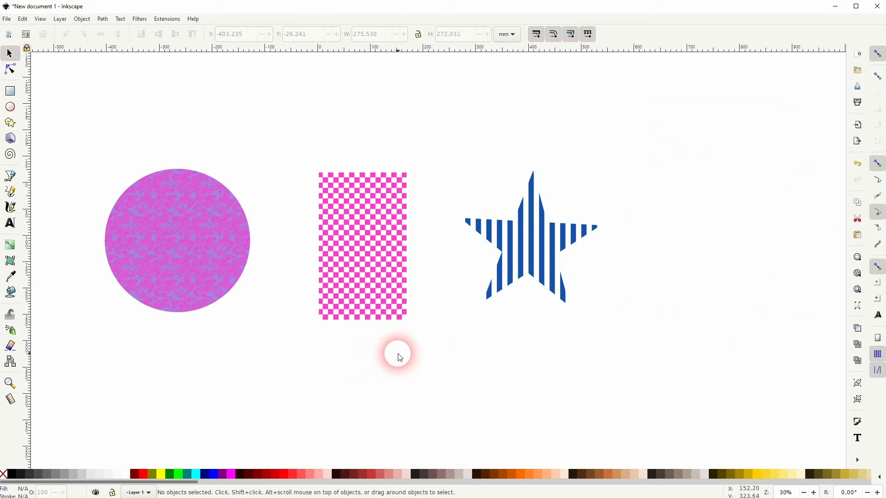